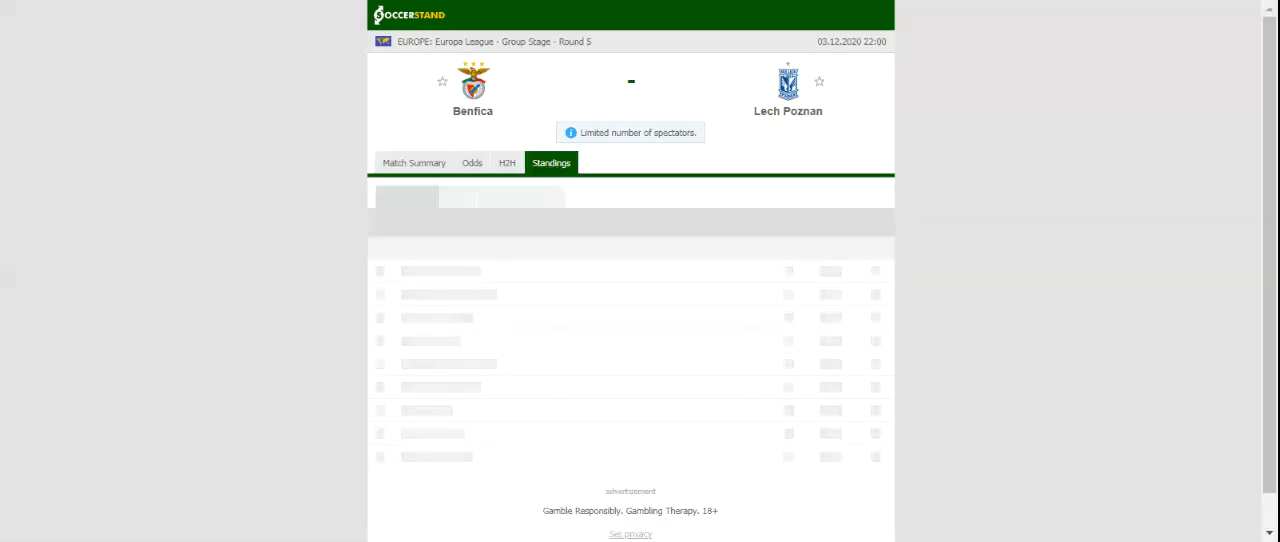
View the group standings, then the Benfica vs Lech Poznan head-to-head recent results.
{"action": "left_click", "coordinate": [550, 162]}
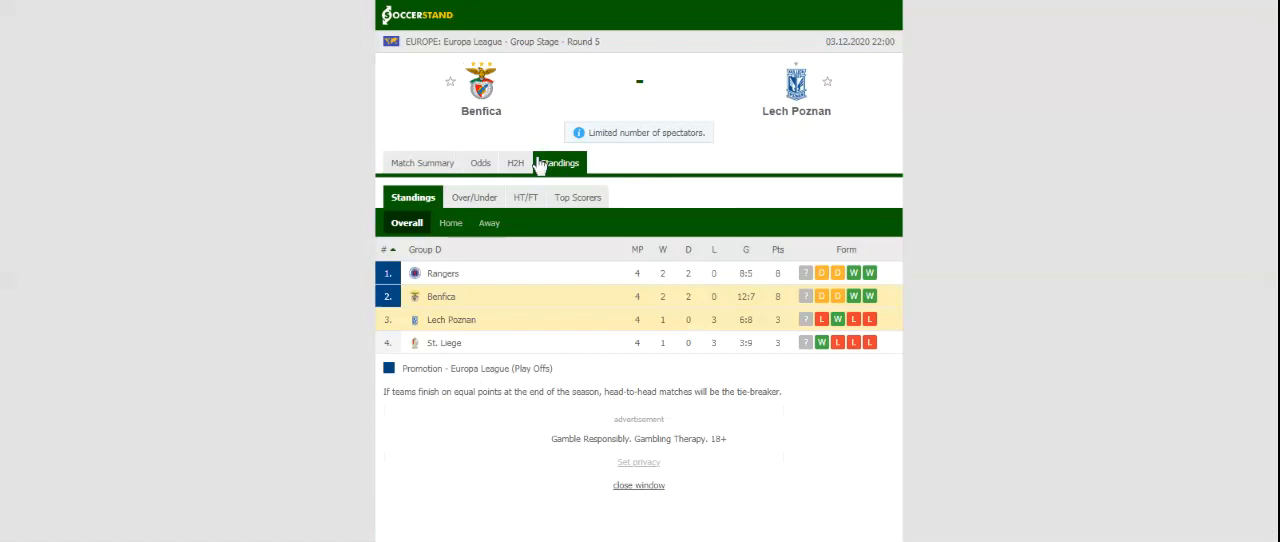
{"action": "left_click", "coordinate": [516, 162]}
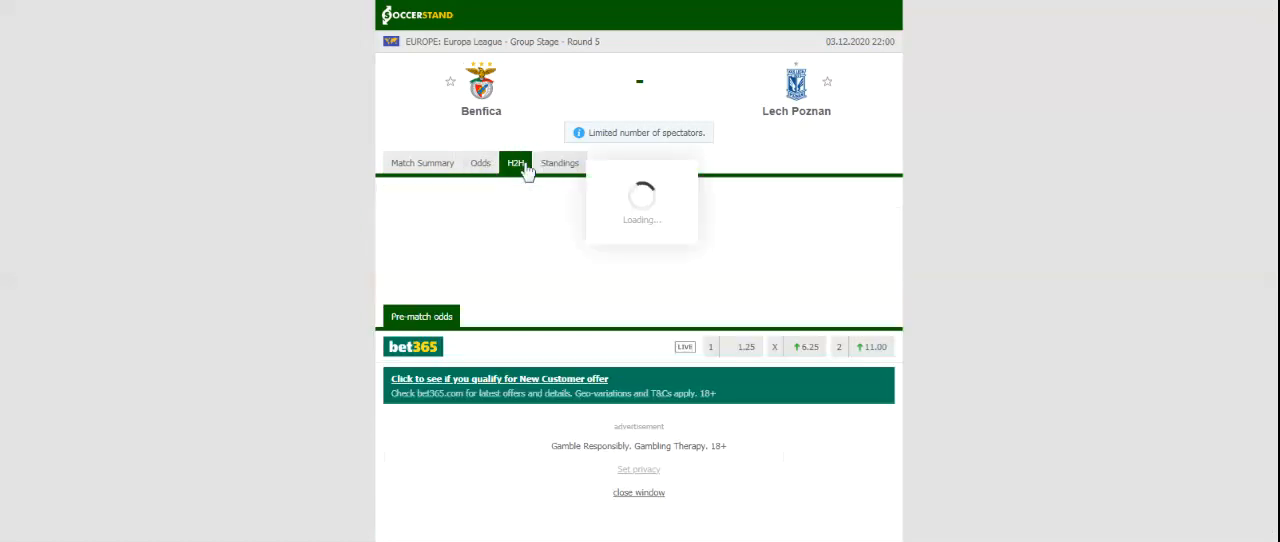
{"action": "left_click", "coordinate": [516, 162]}
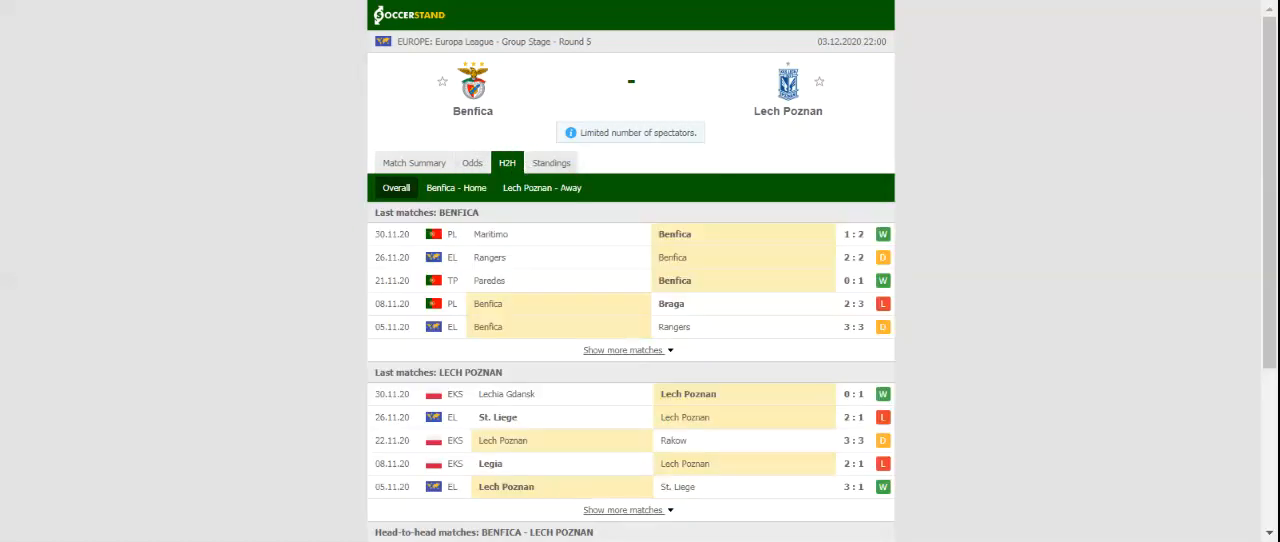